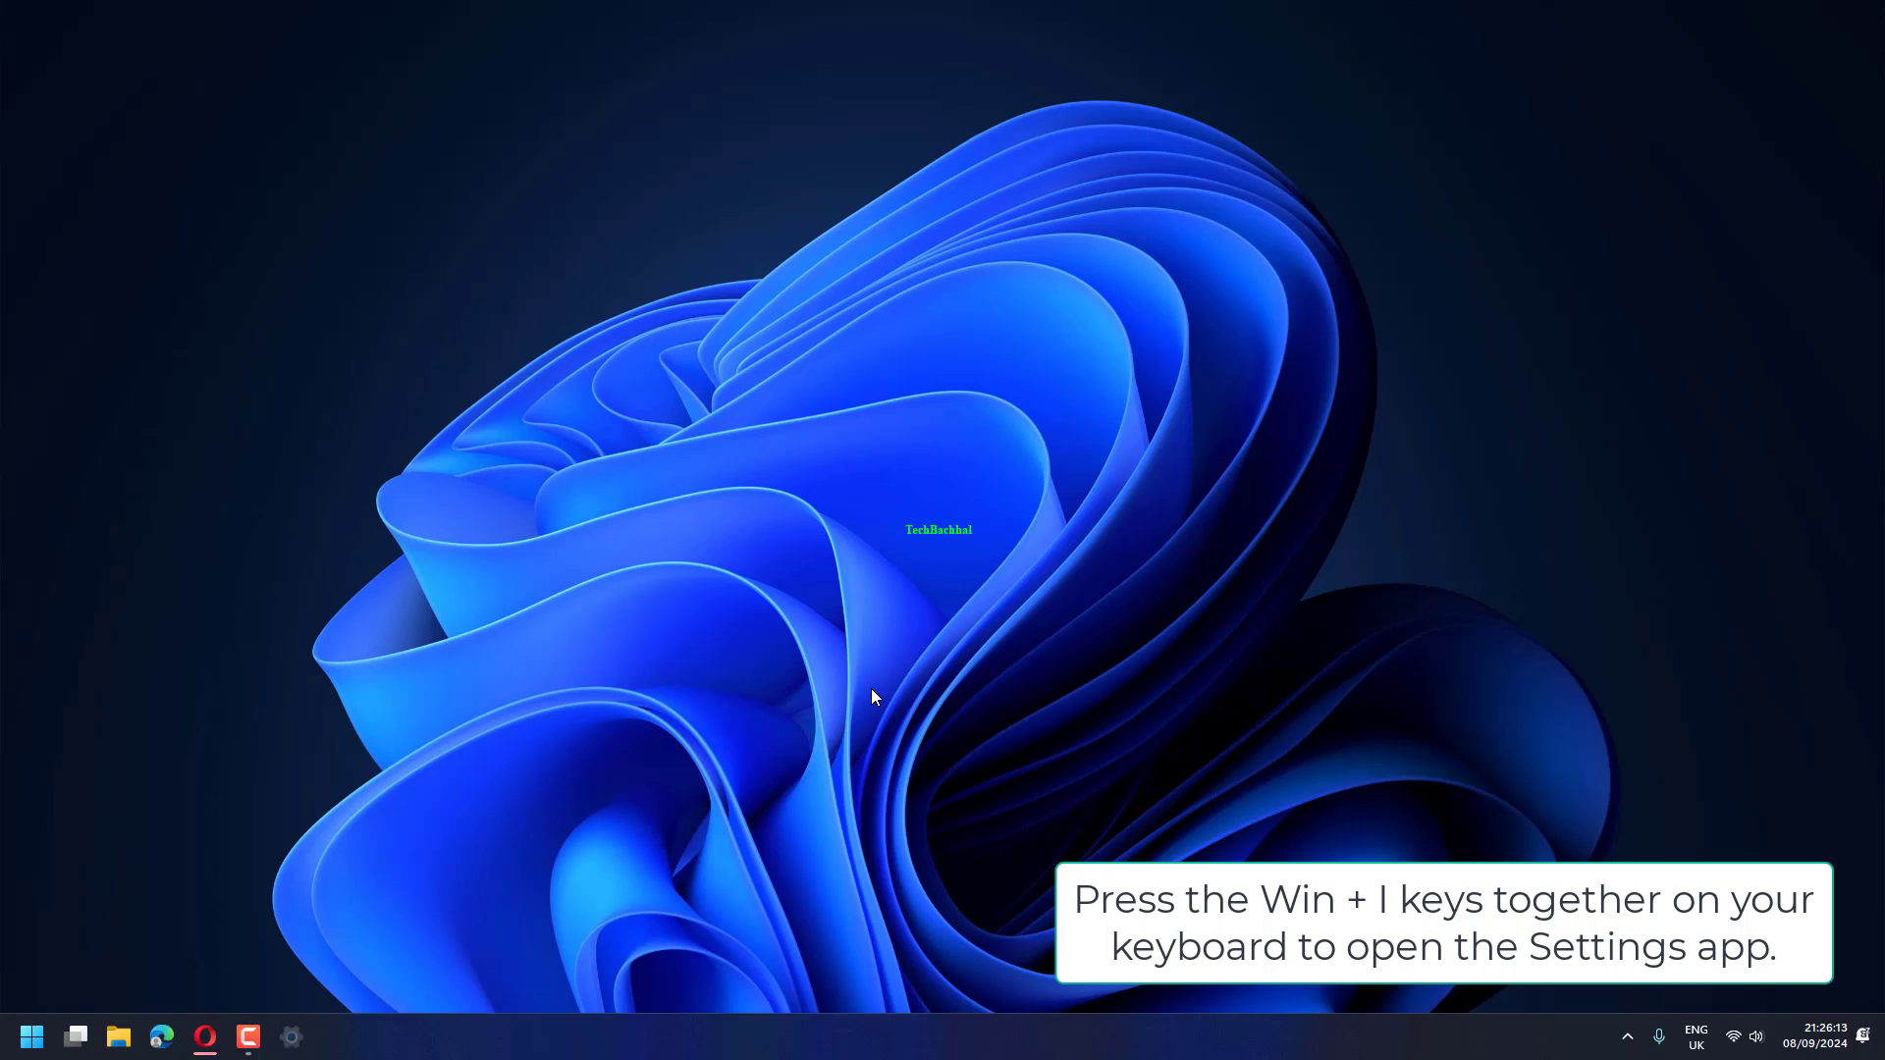
# Launch the Settings app with Win+I, landing on its Home page
pyautogui.press('Win+I')
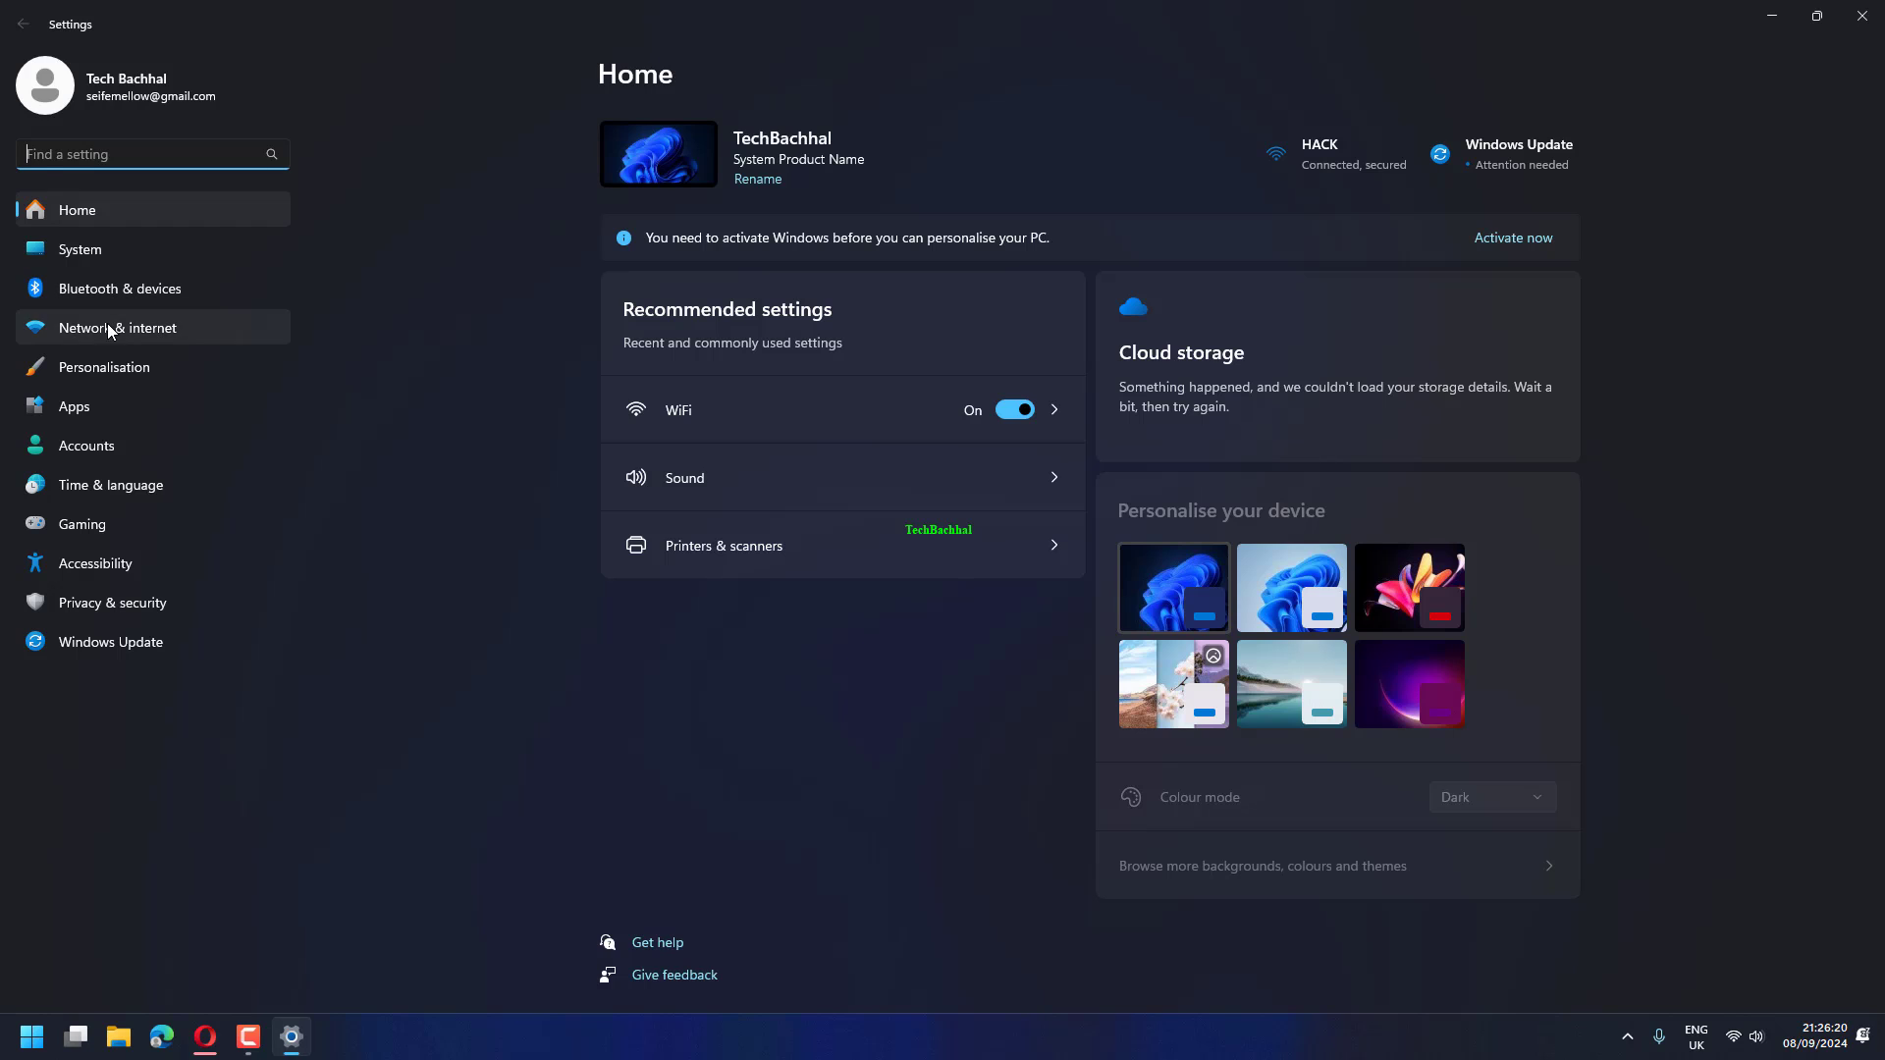
pyautogui.moveTo(120, 392)
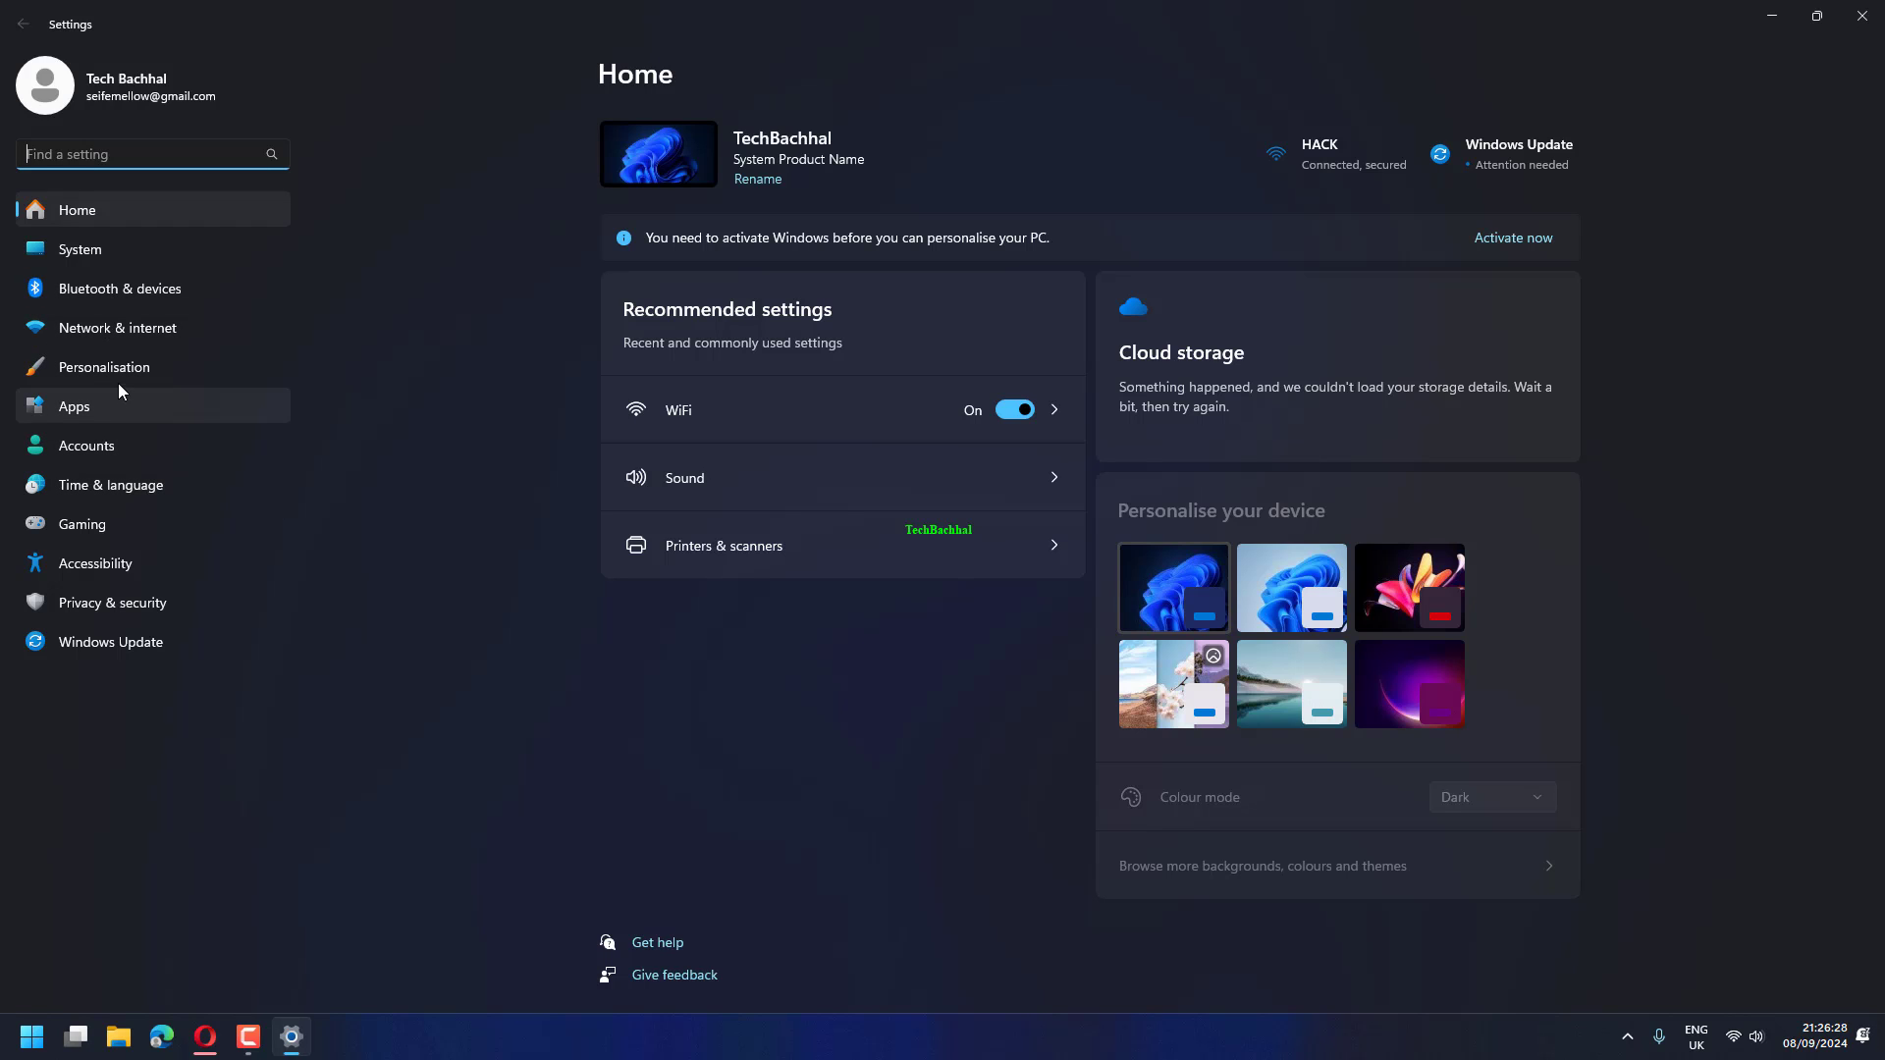
# Go to Personalisation and then its Taskbar settings page
pyautogui.click(104, 368)
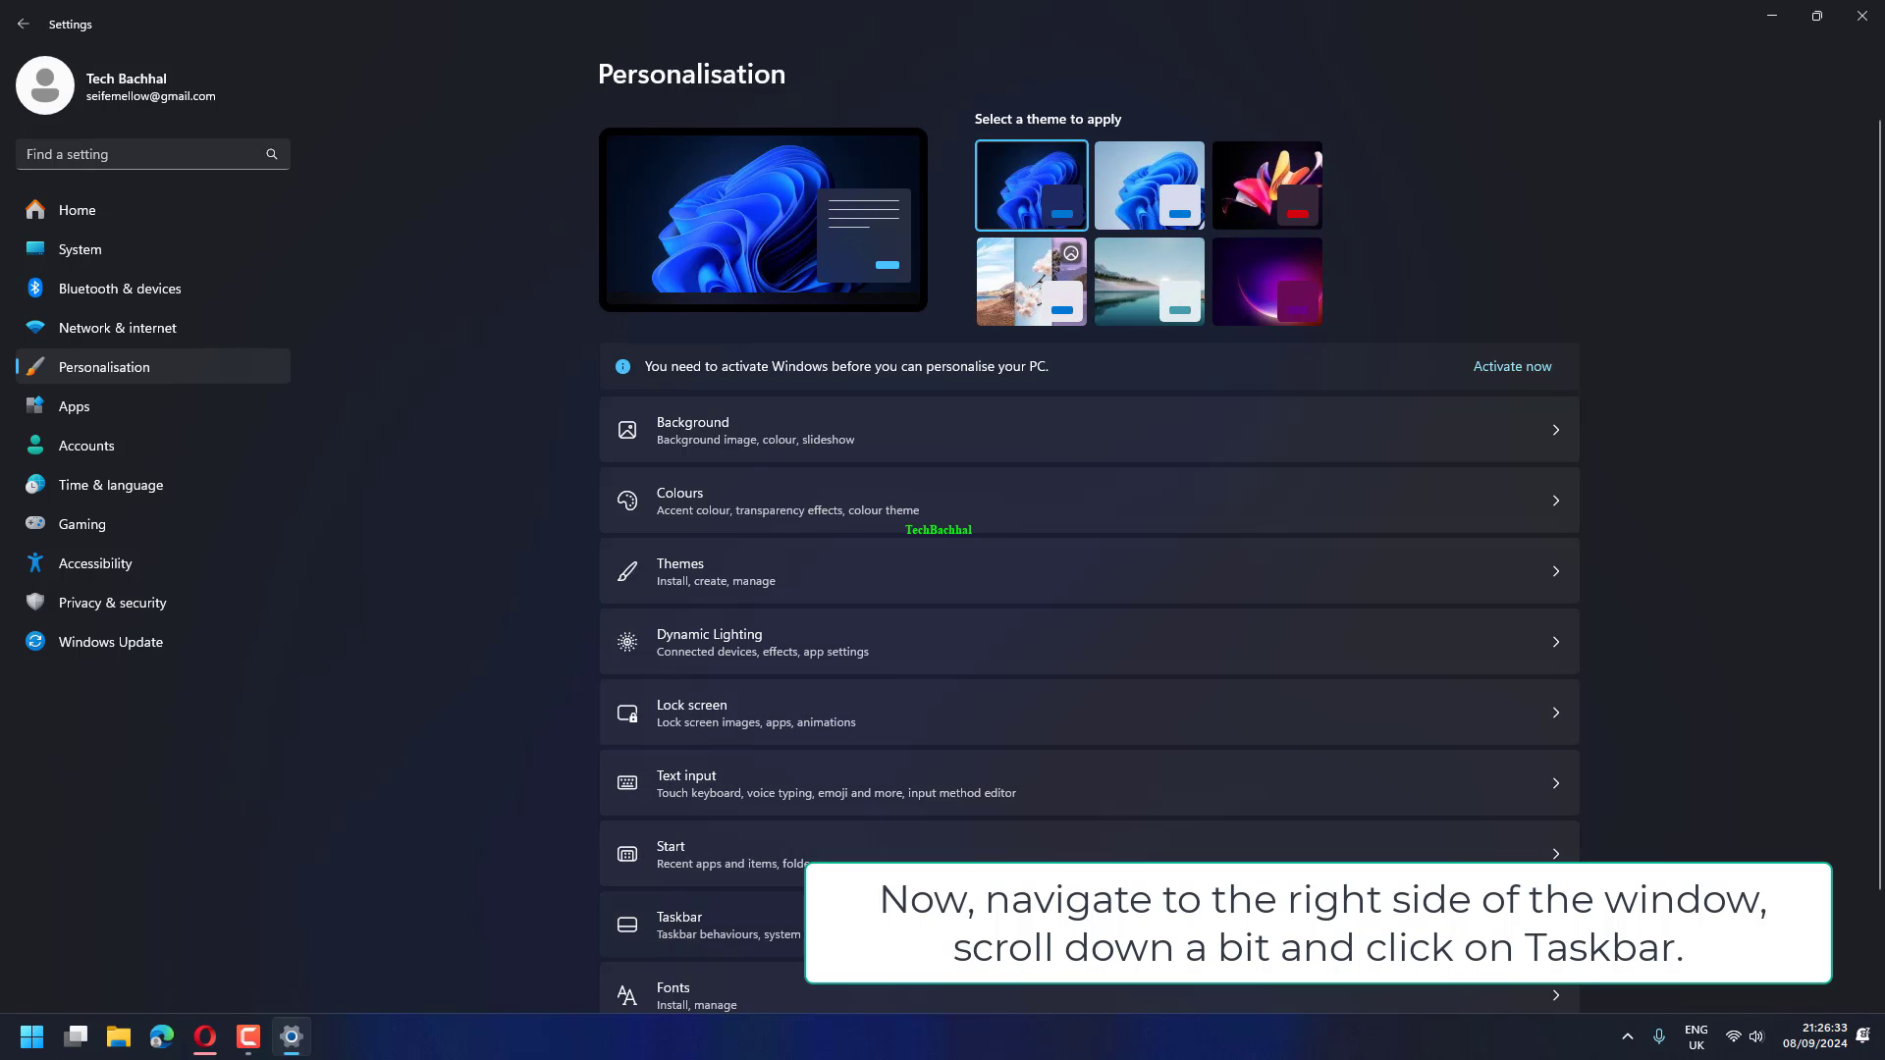
pyautogui.click(679, 924)
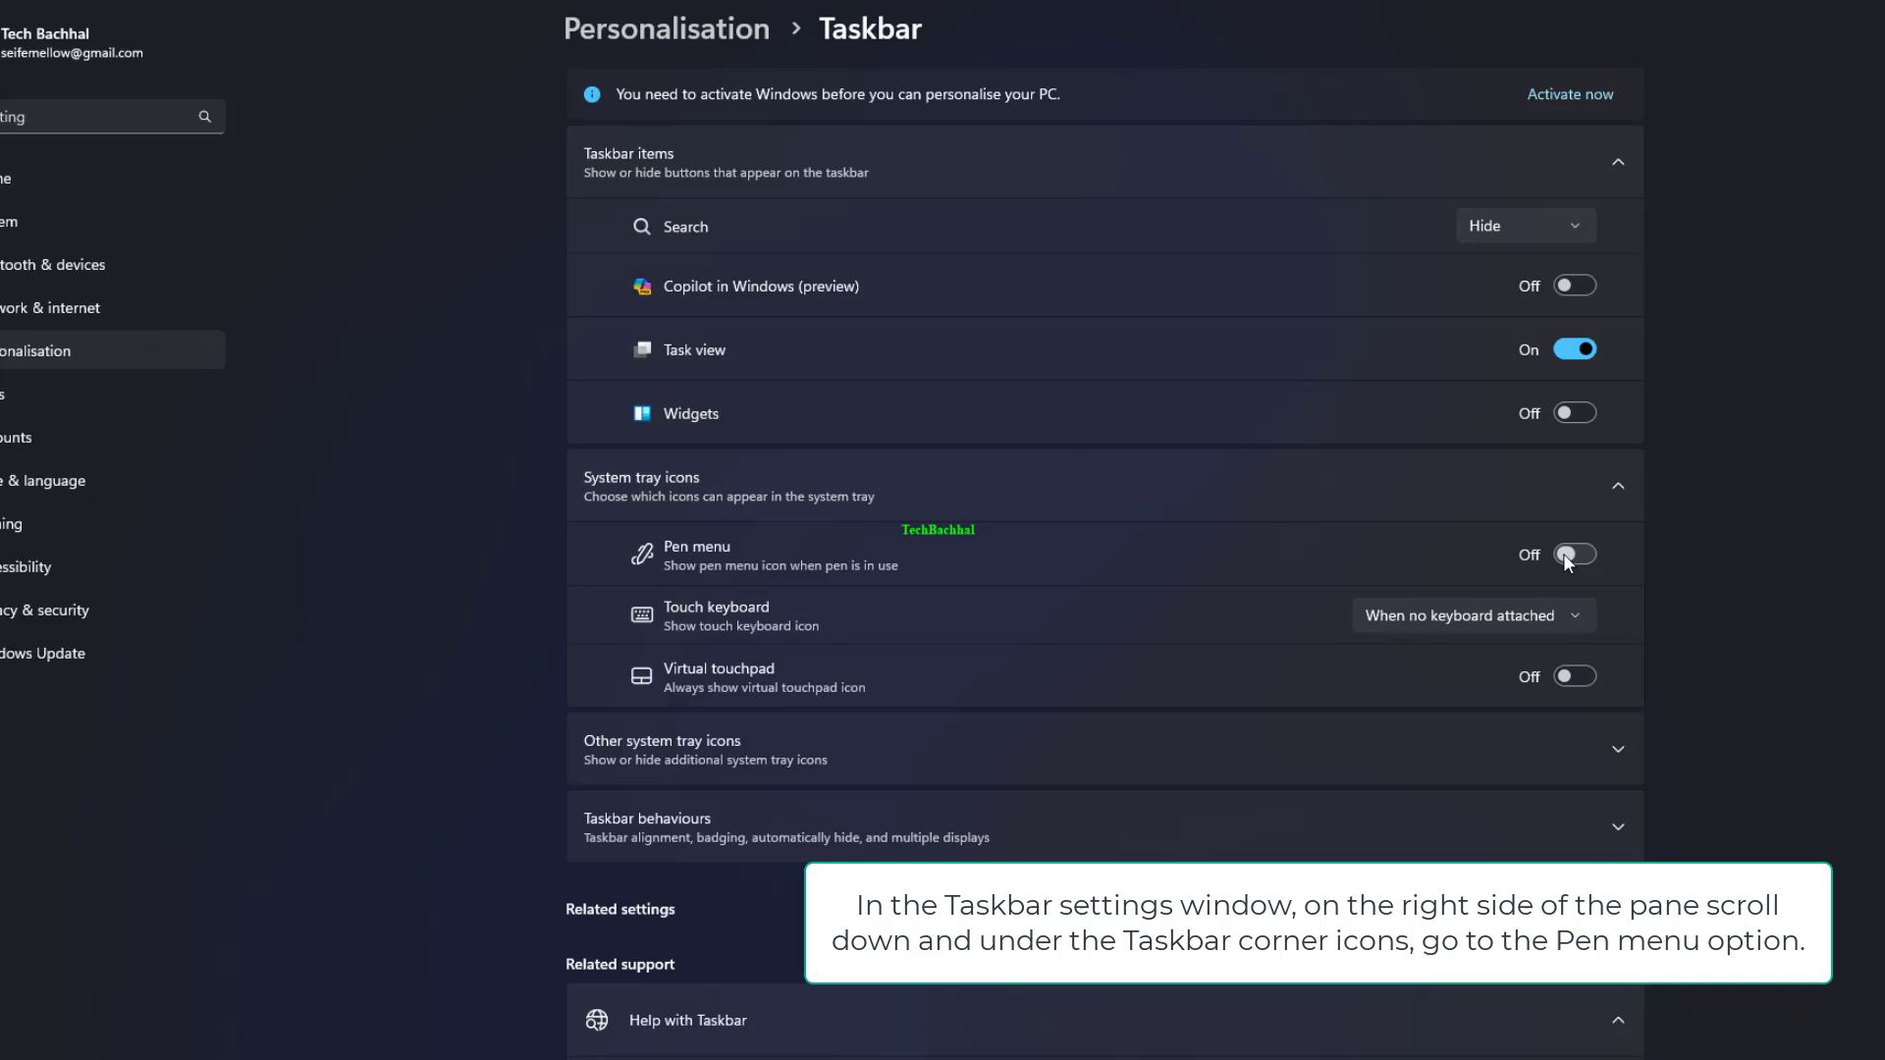
# Switch the Pen menu system tray icon toggle to On
pyautogui.click(1575, 555)
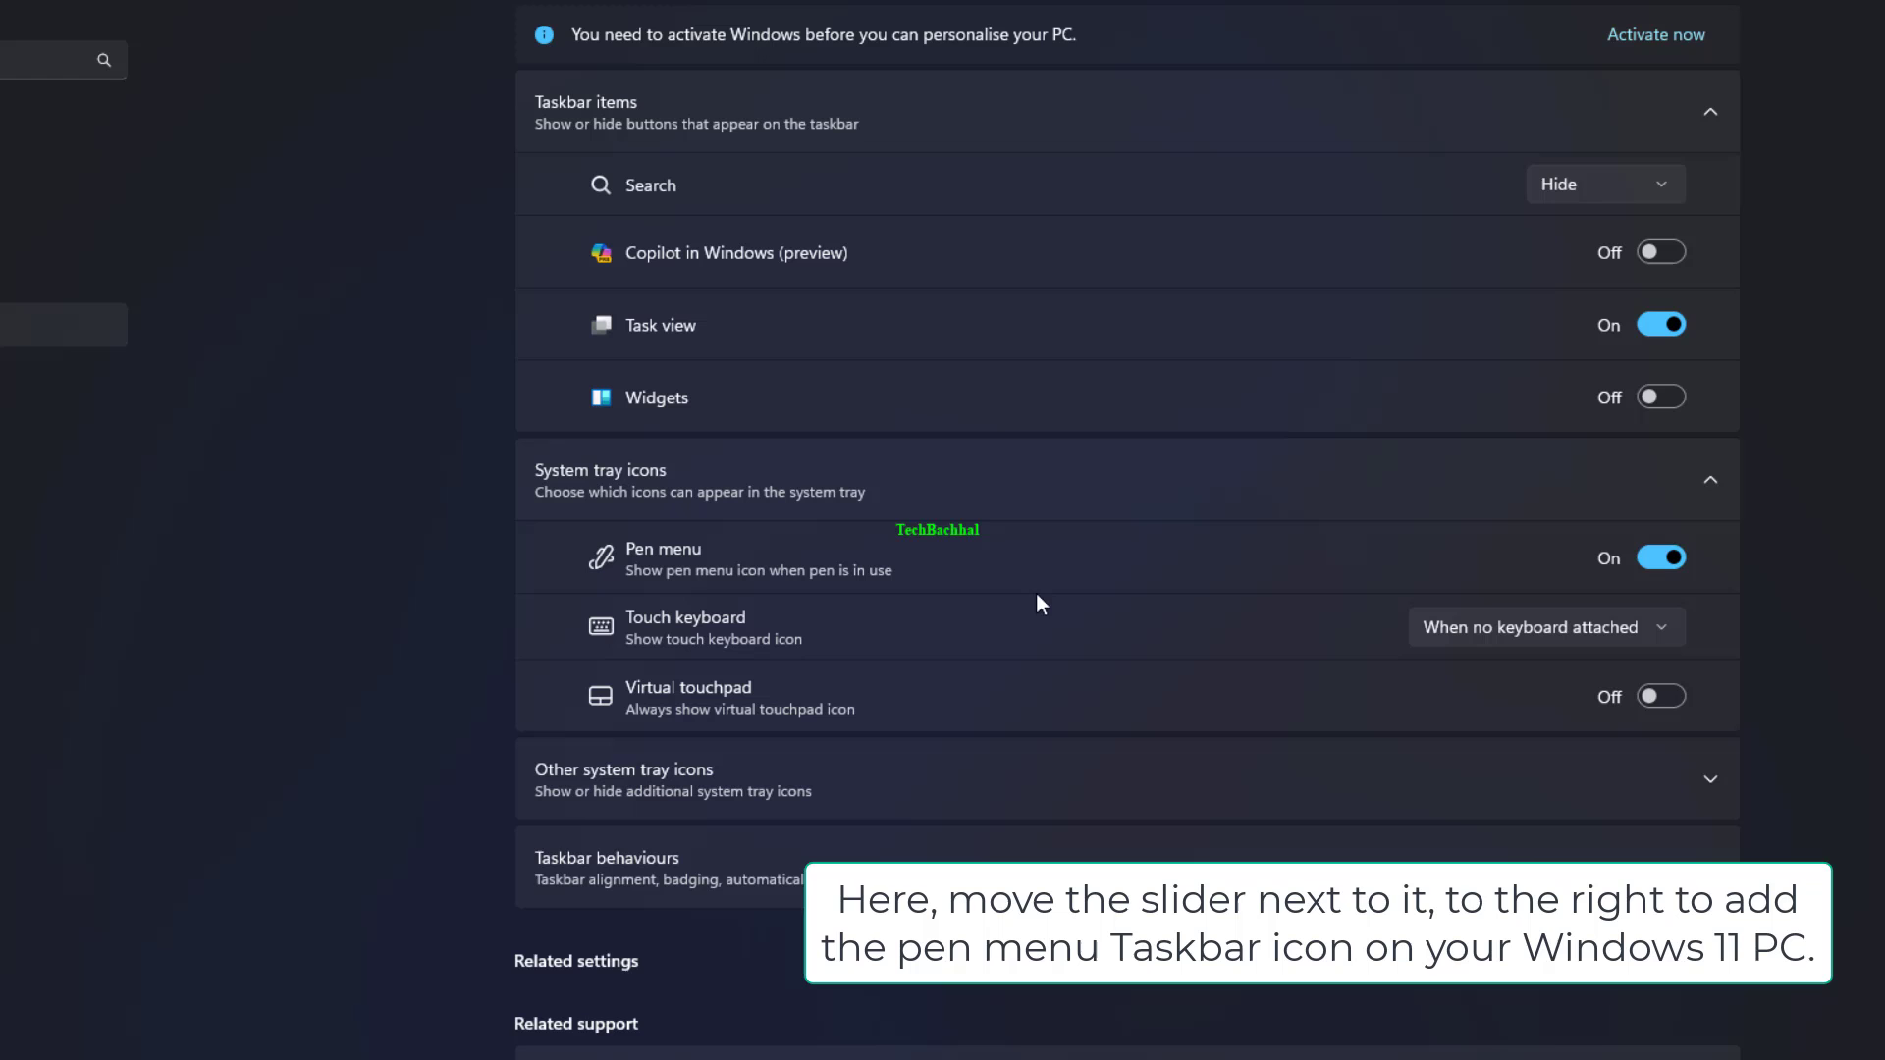
pyautogui.moveTo(1307, 682)
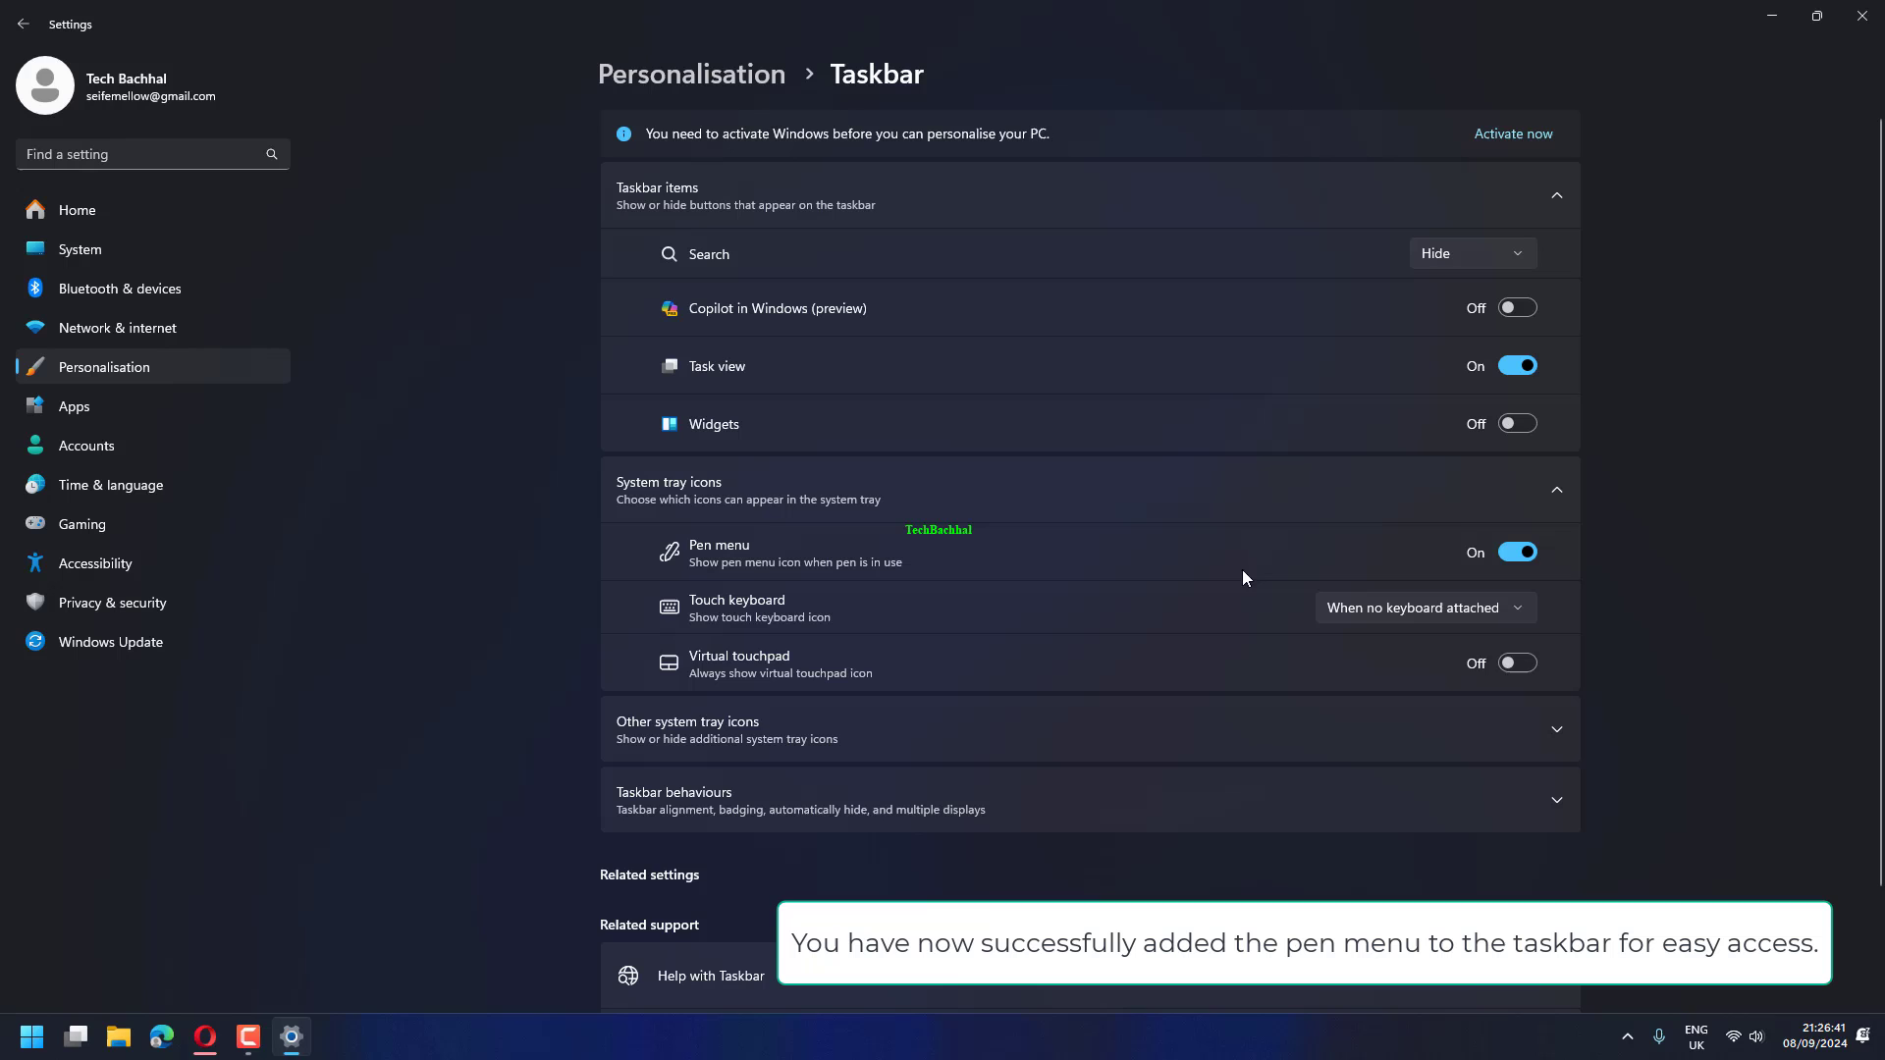
pyautogui.moveTo(1237, 601)
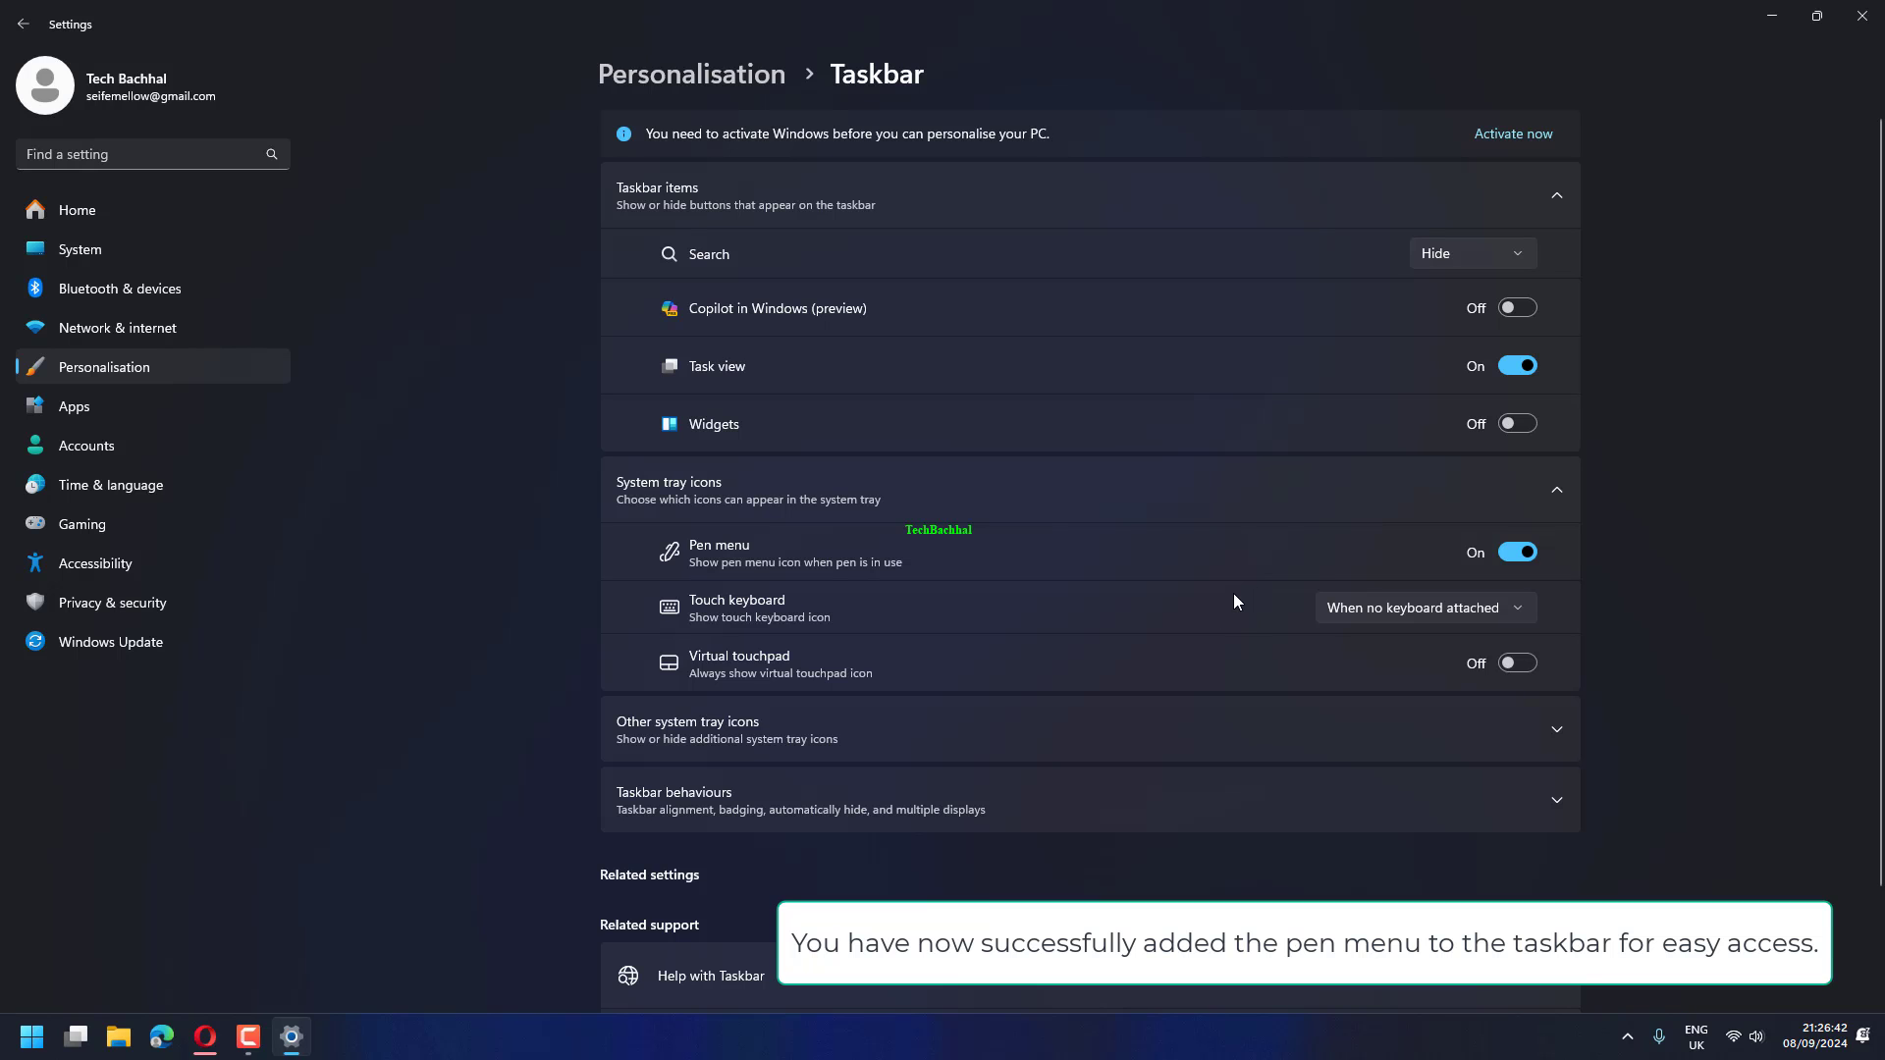